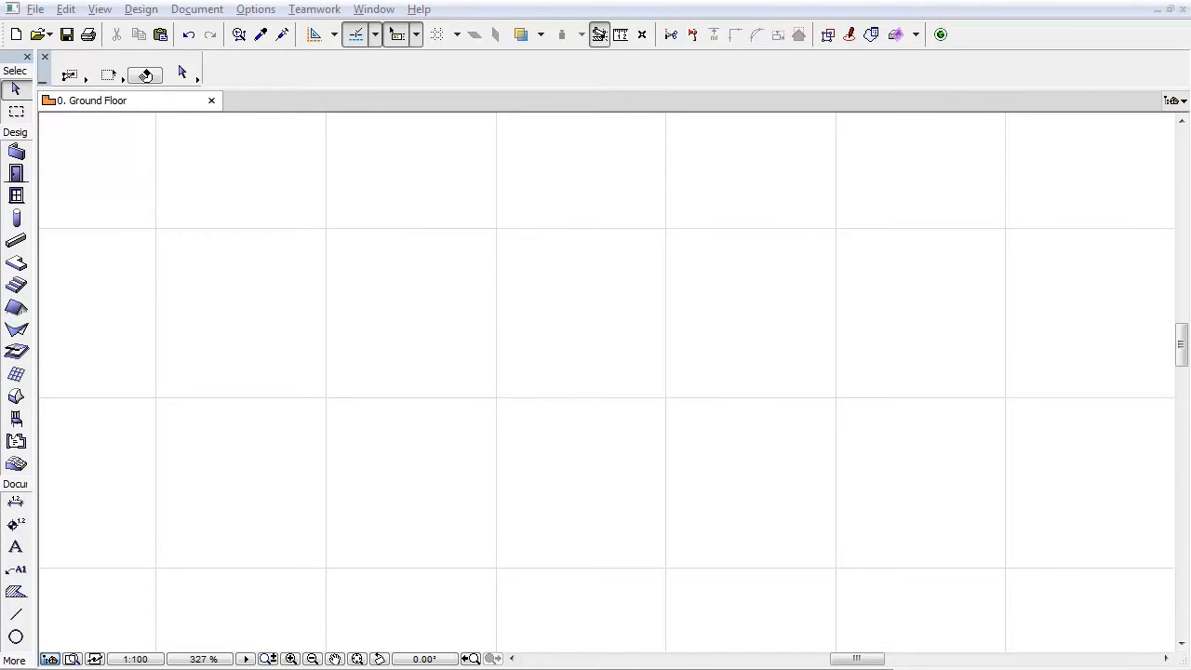
{"action": "mouse_move", "coordinate": [214, 456]}
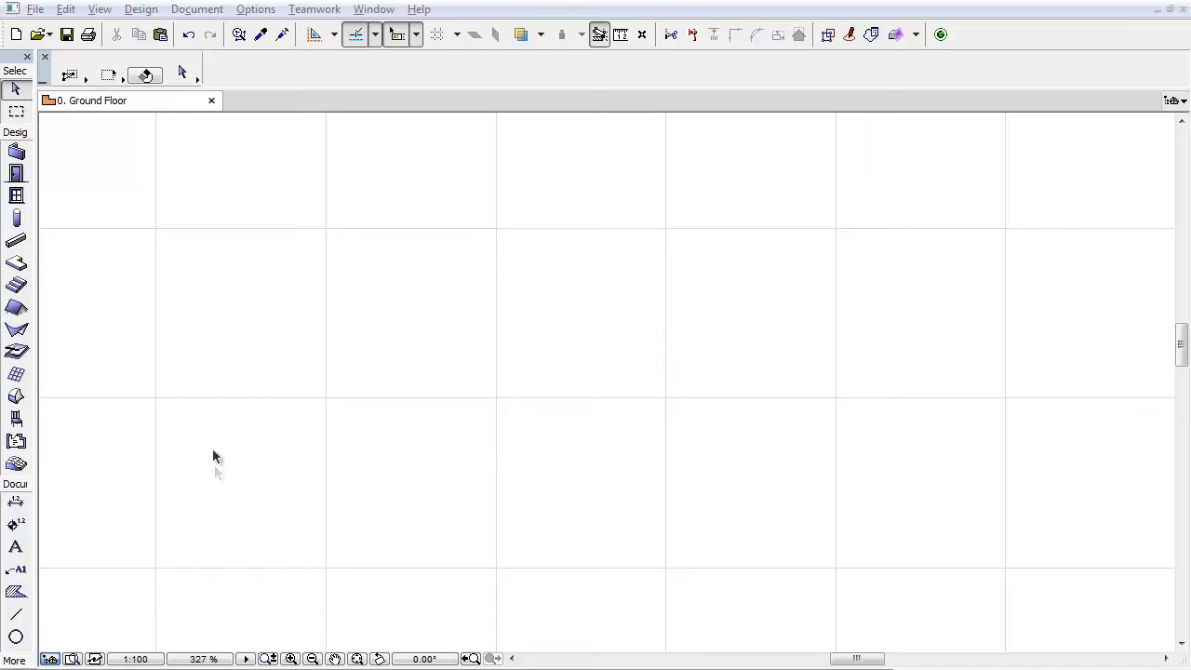
{"action": "mouse_move", "coordinate": [165, 456]}
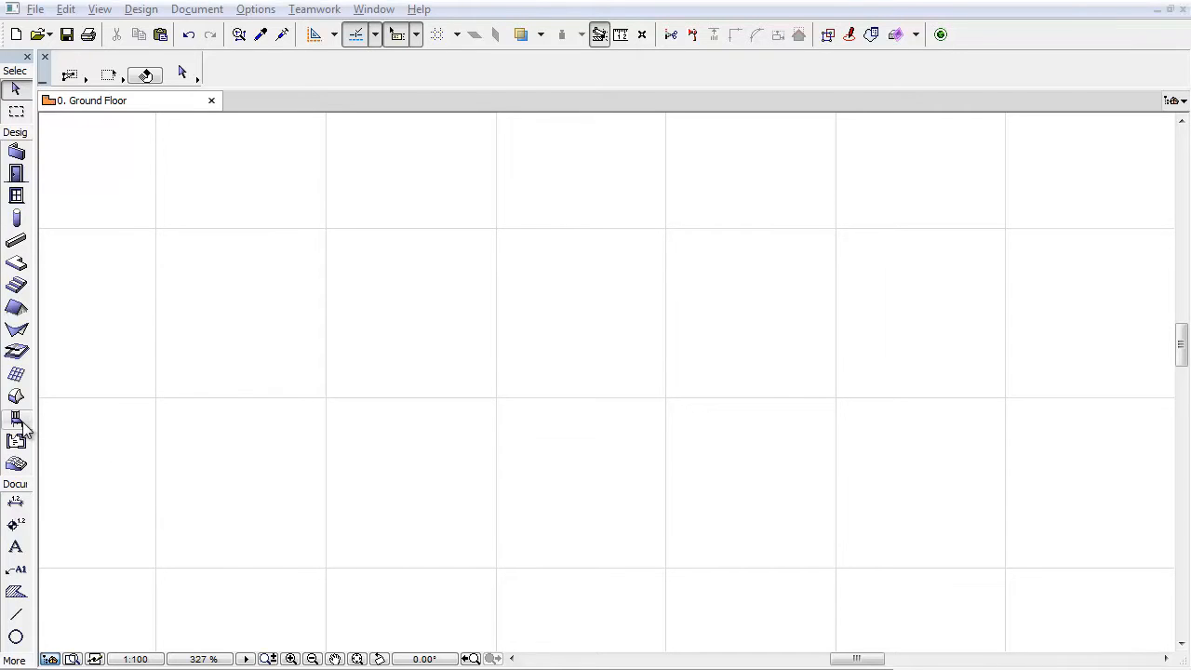
Choose Flat Howe Truss 19 from Wood Trusses 19 and place two trusses on the ground floor
{"action": "left_click", "coordinate": [15, 421]}
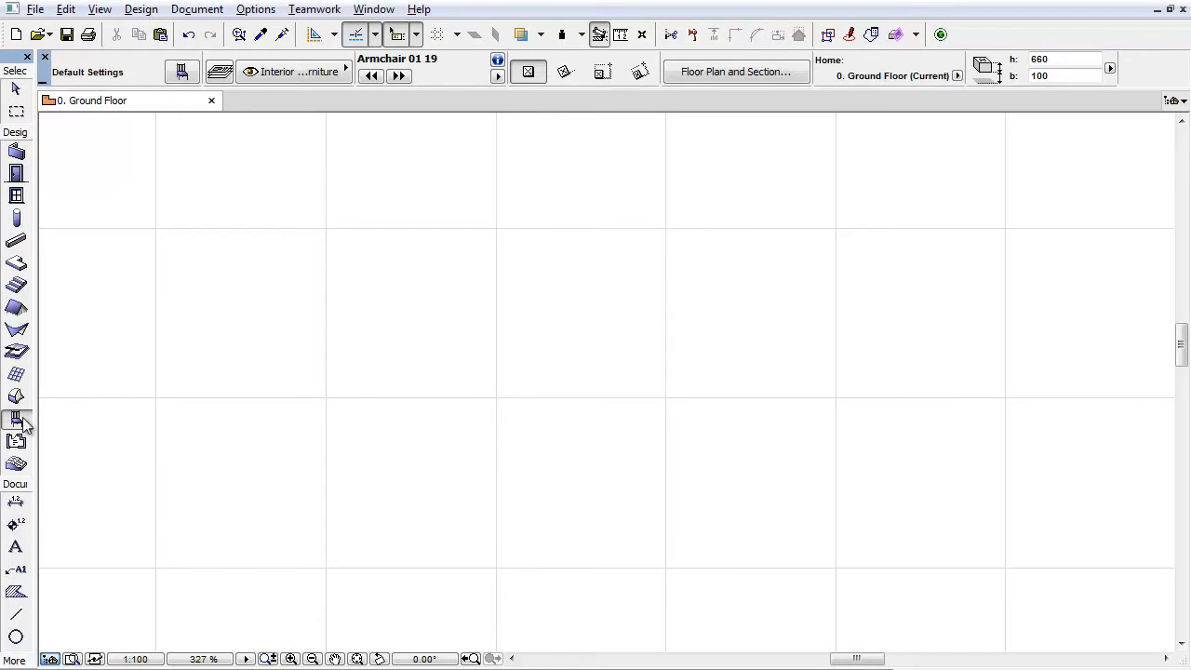
{"action": "left_click", "coordinate": [17, 421]}
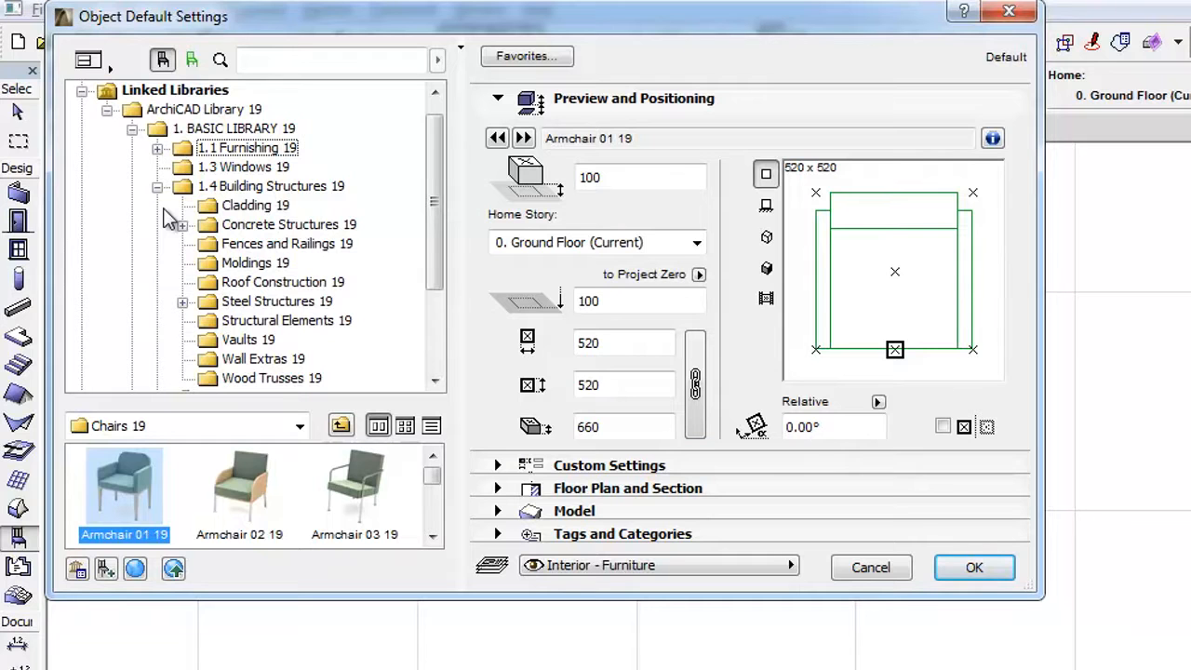
{"action": "left_click", "coordinate": [272, 378]}
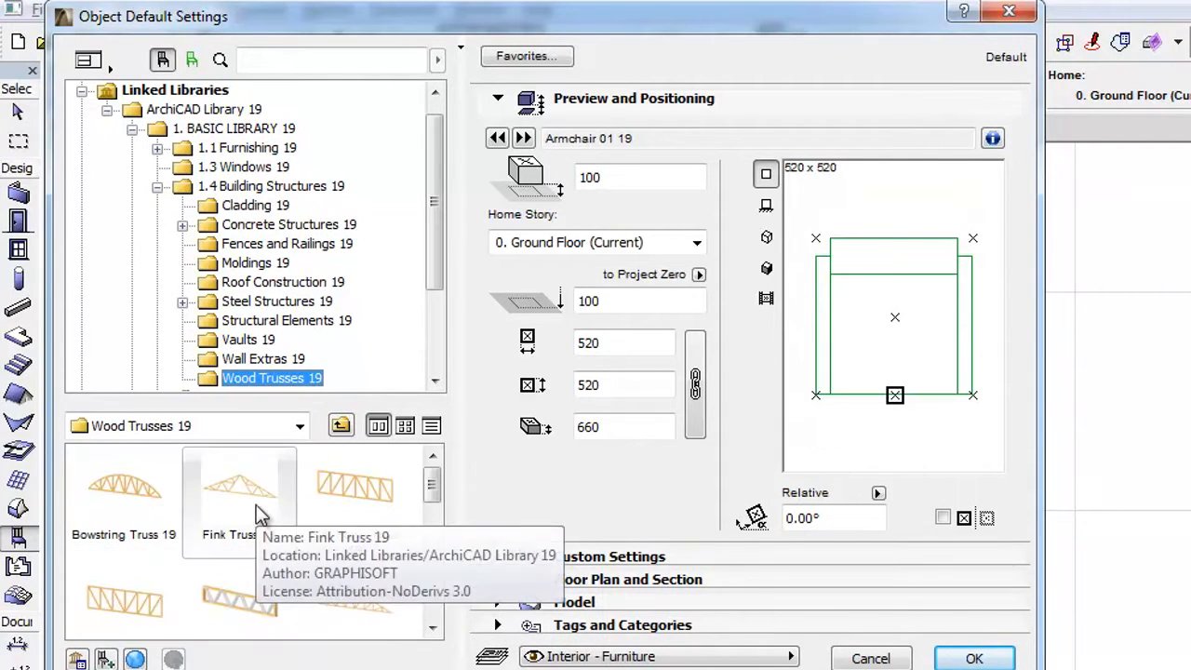
{"action": "left_click", "coordinate": [238, 487]}
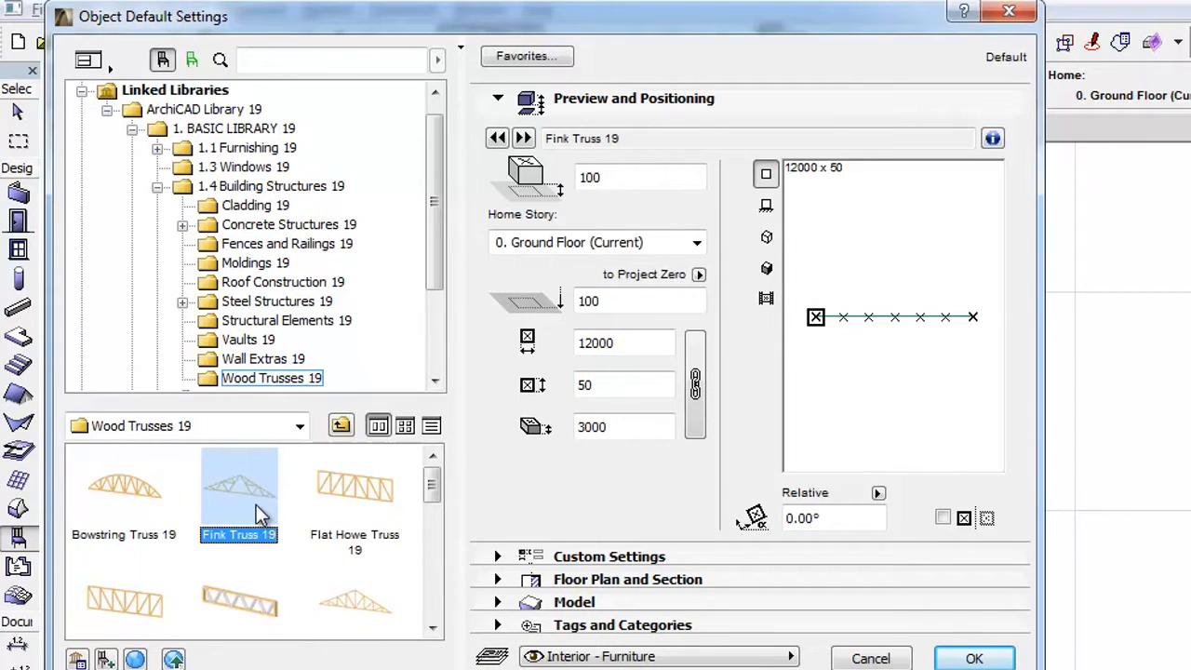
{"action": "mouse_move", "coordinate": [753, 264]}
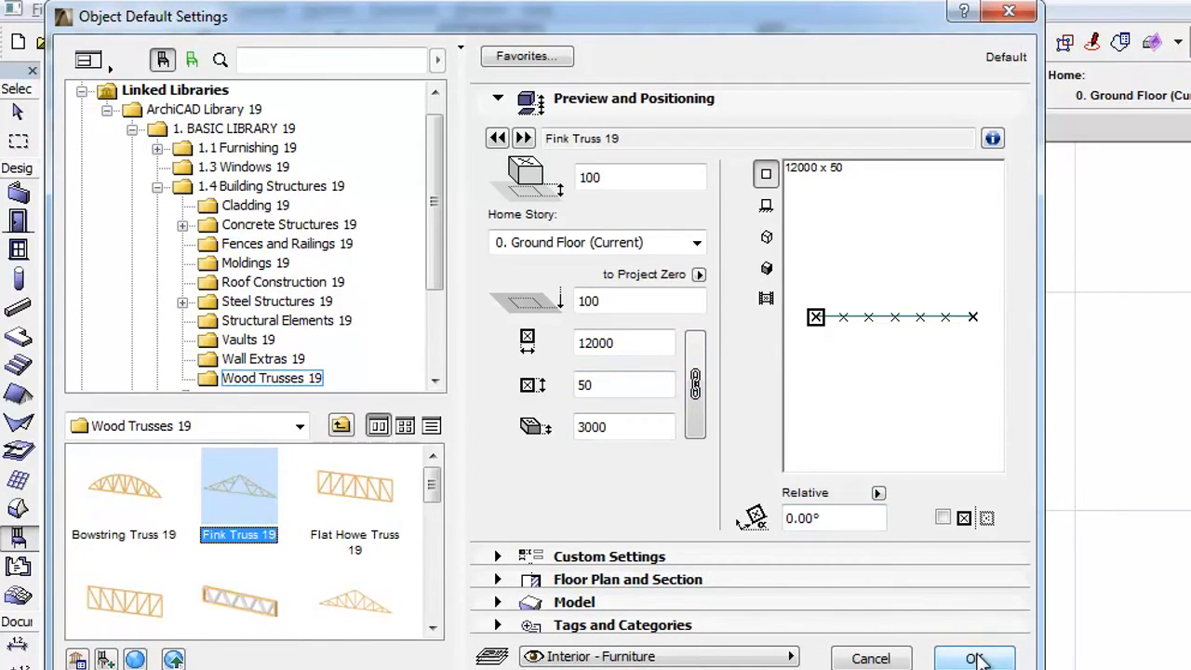
{"action": "left_click", "coordinate": [975, 655]}
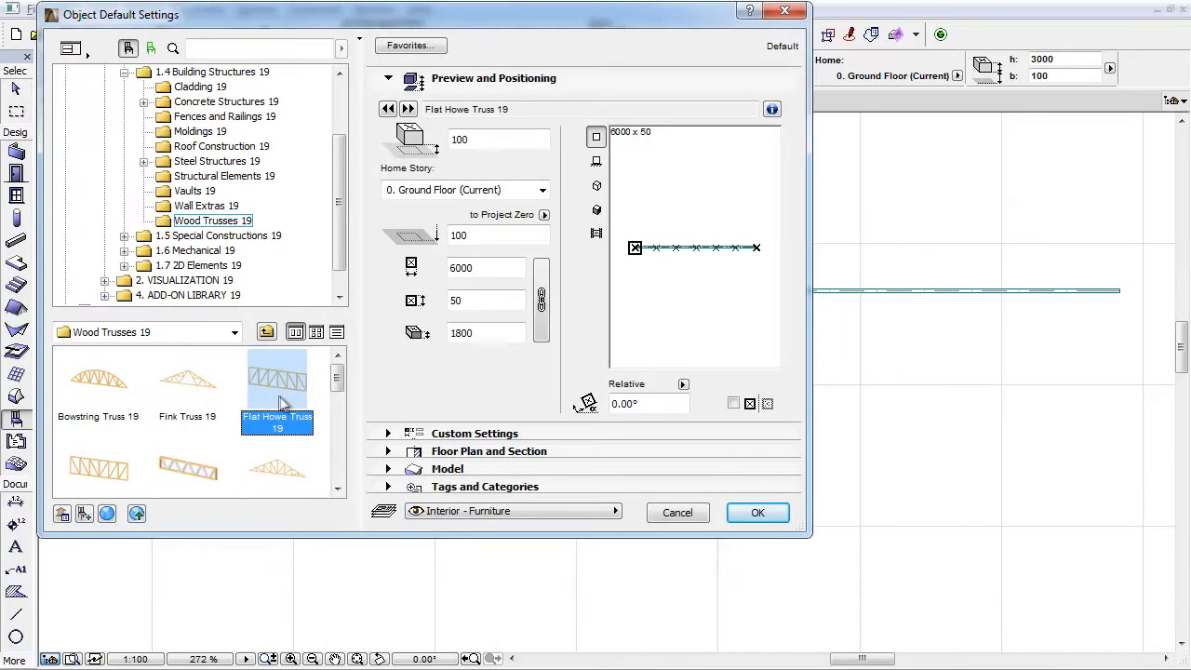
{"action": "left_click", "coordinate": [757, 514]}
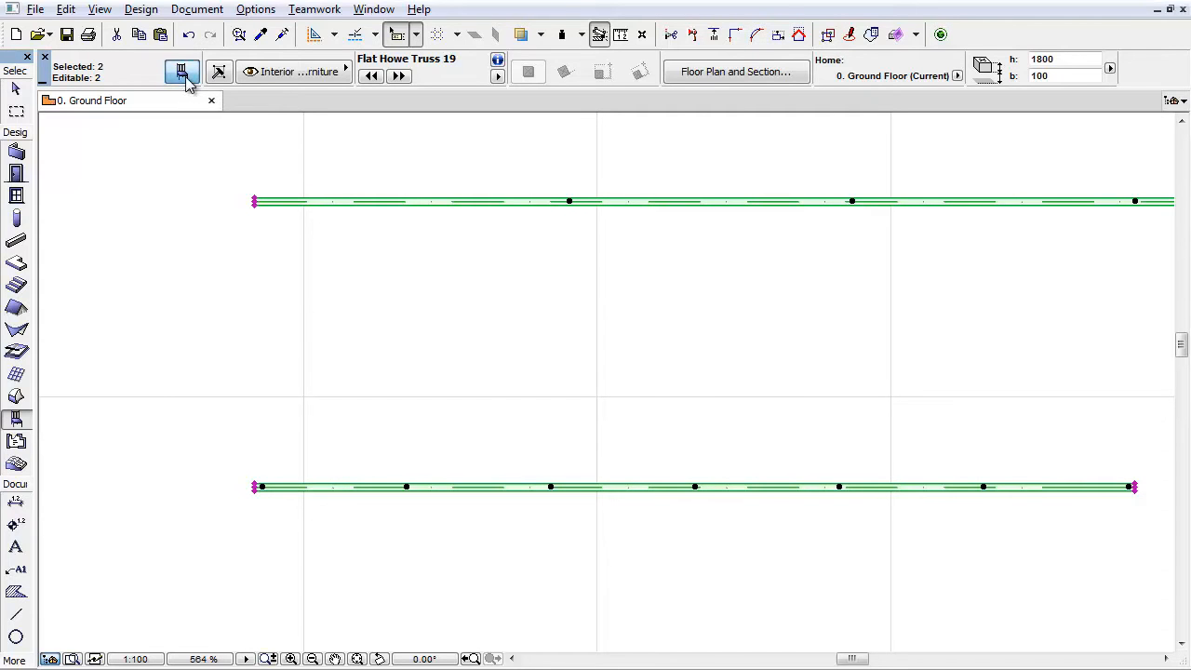
In the trusses' 2D Representation settings, set Floor Plan Display to Projected
{"action": "left_click", "coordinate": [183, 71]}
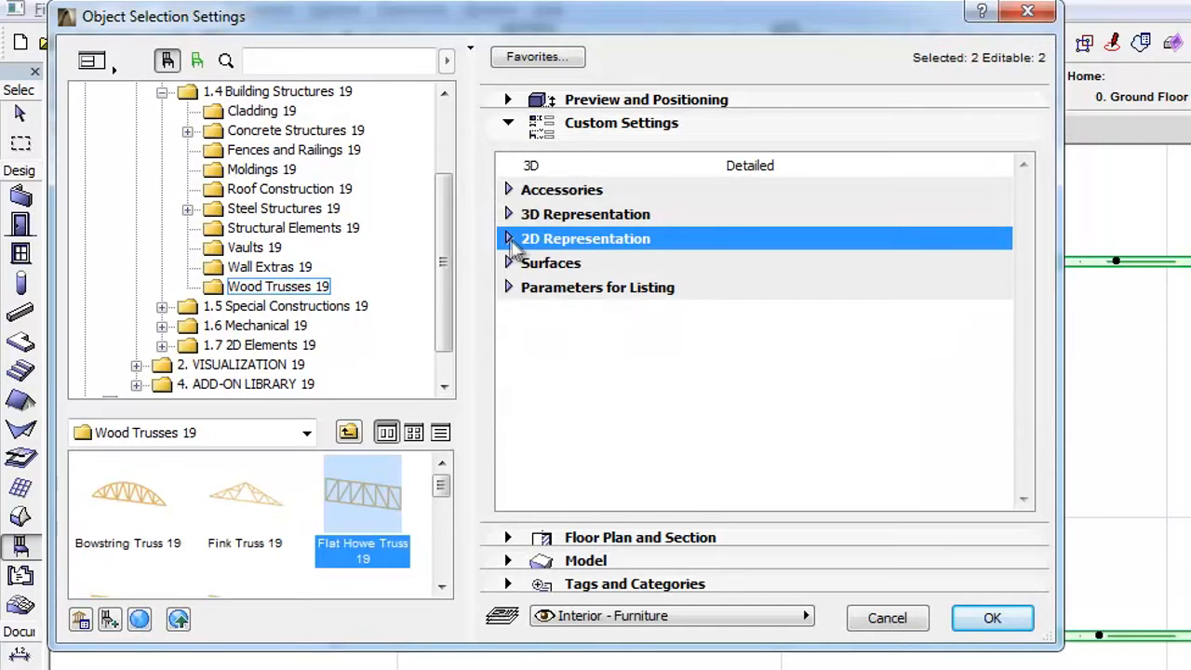
{"action": "left_click", "coordinate": [508, 238]}
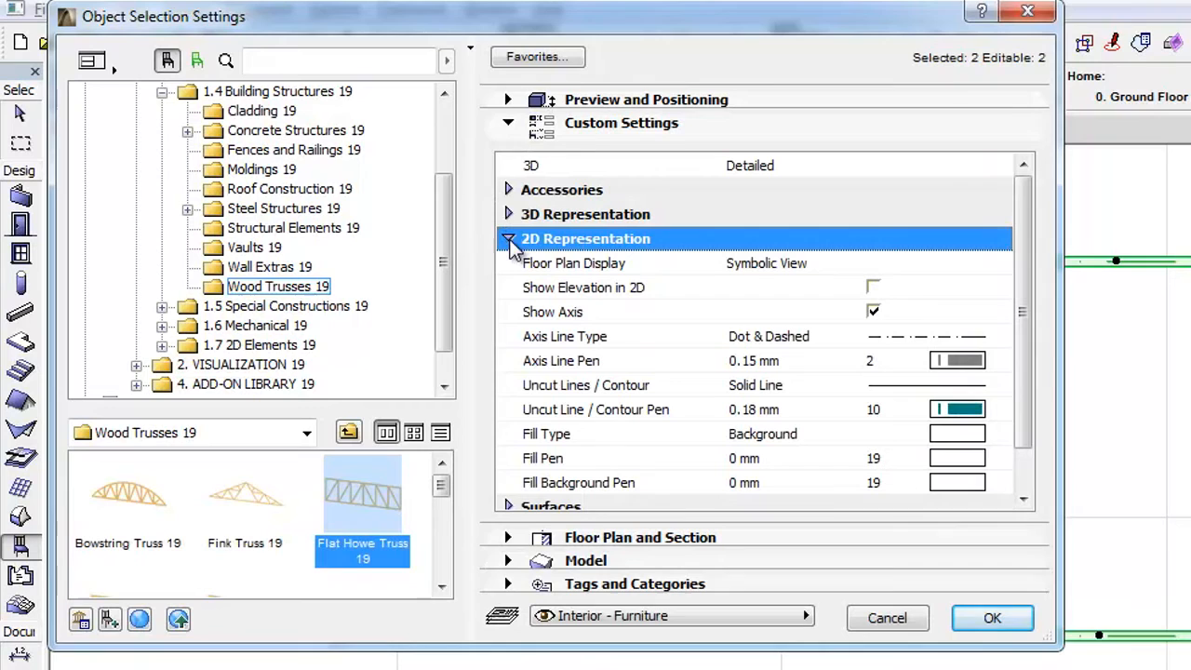
{"action": "mouse_move", "coordinate": [995, 269]}
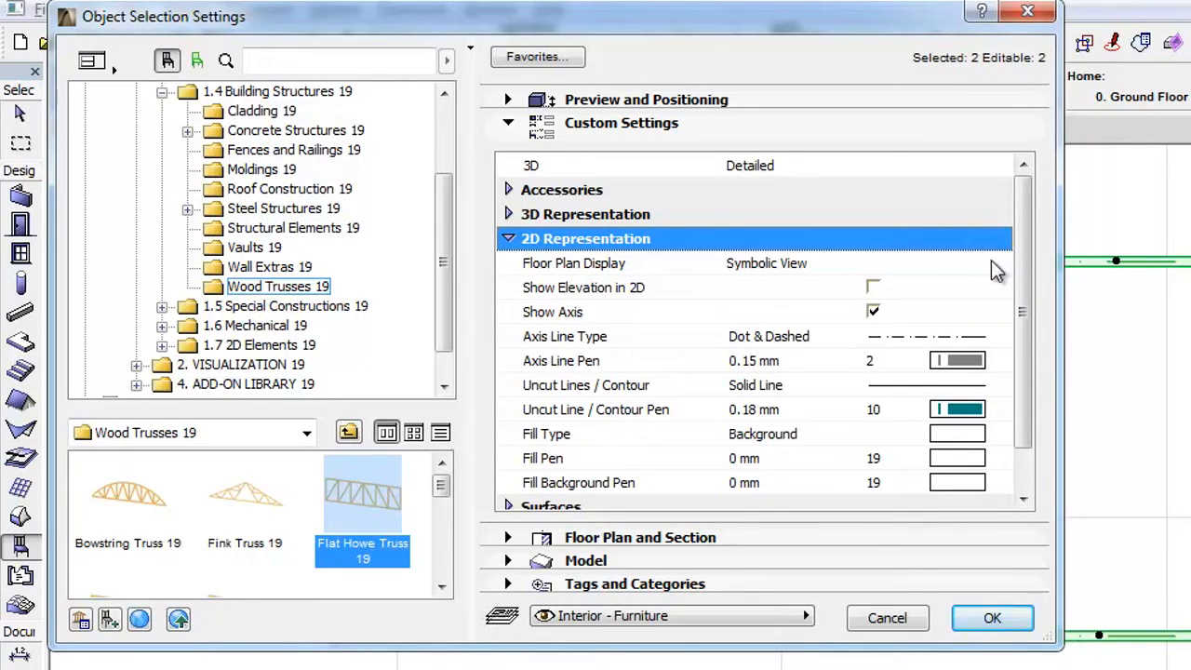
{"action": "left_click", "coordinate": [997, 264]}
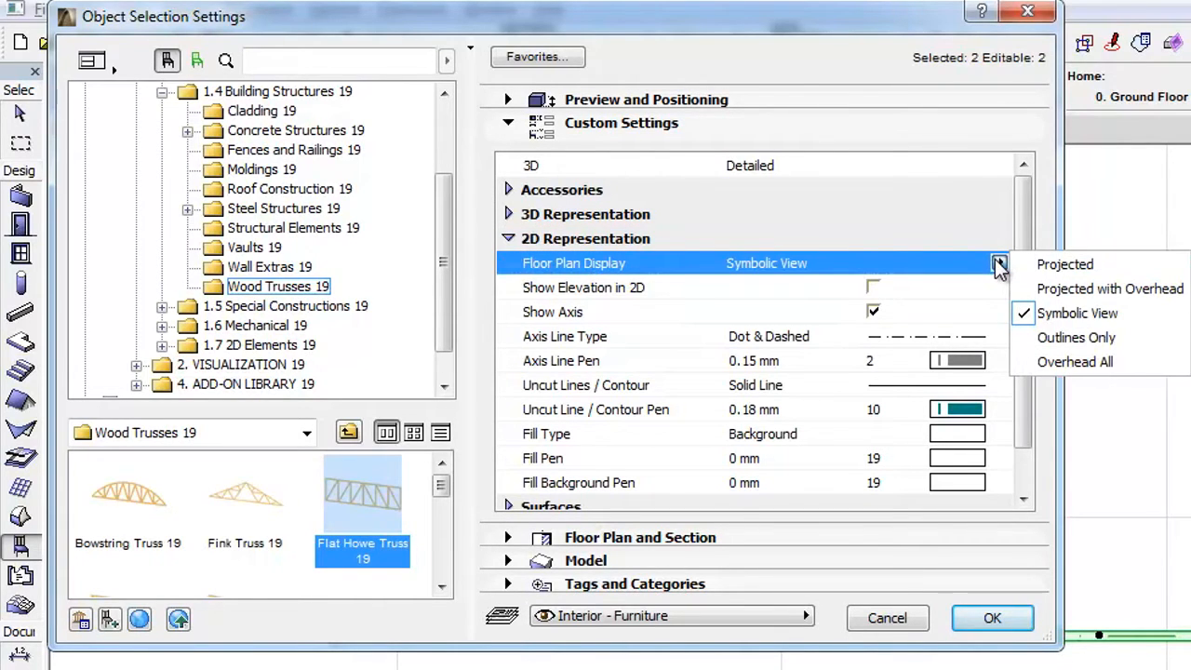
{"action": "mouse_move", "coordinate": [1064, 264]}
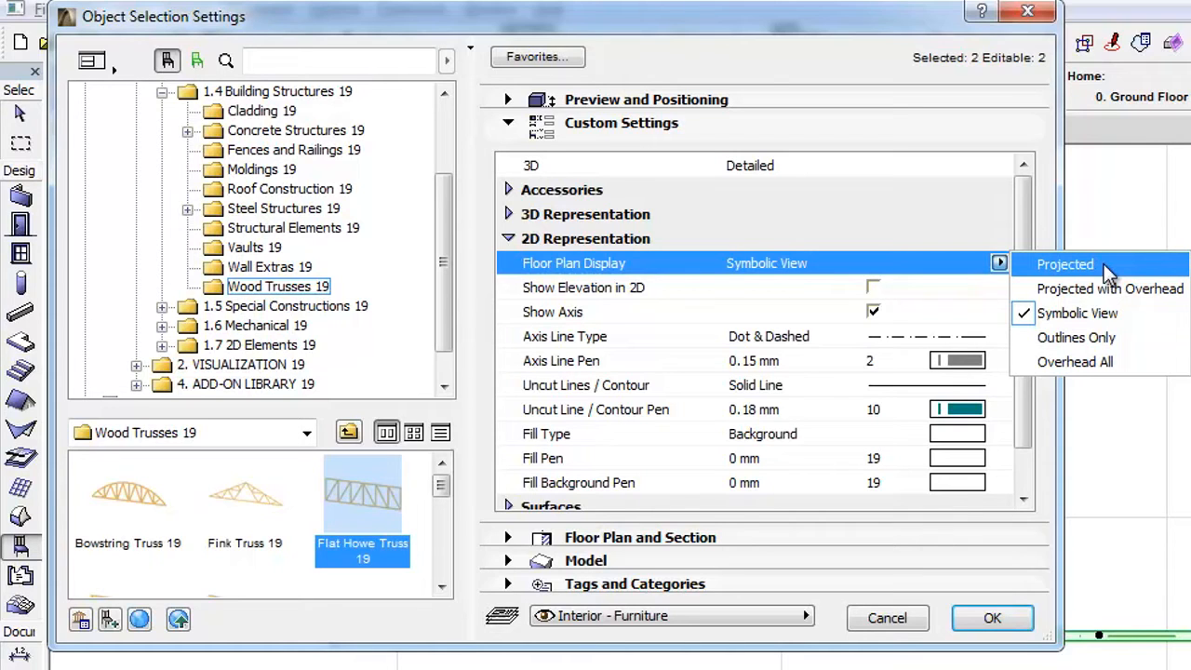
{"action": "mouse_move", "coordinate": [1105, 313]}
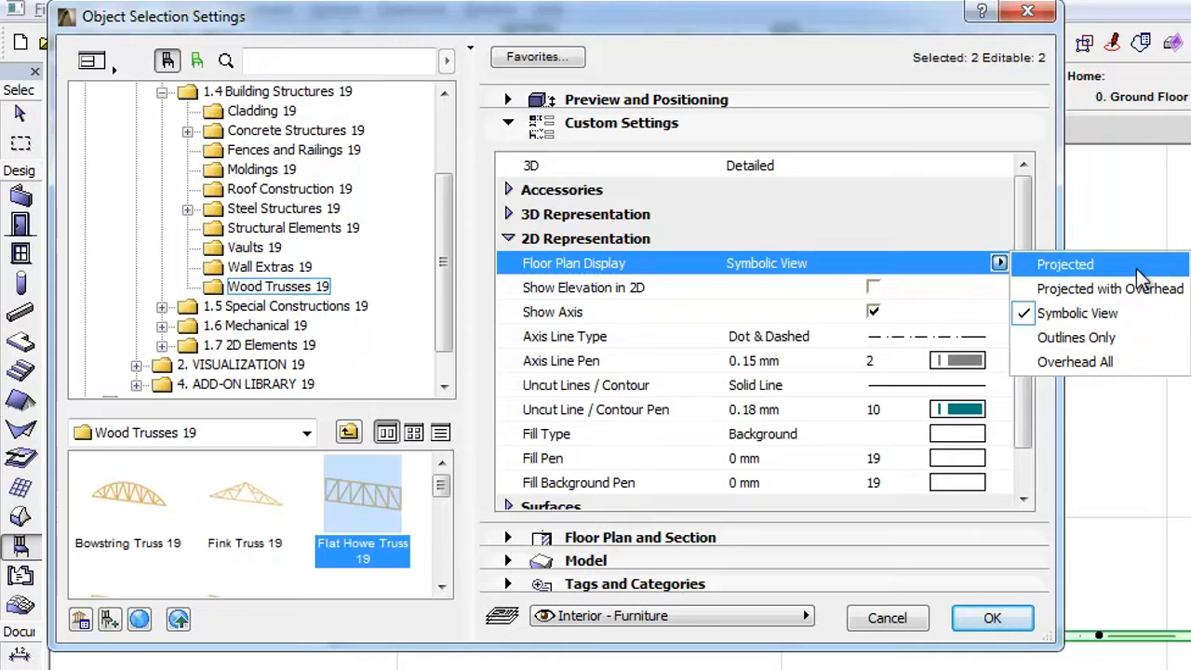
{"action": "left_click", "coordinate": [1064, 264]}
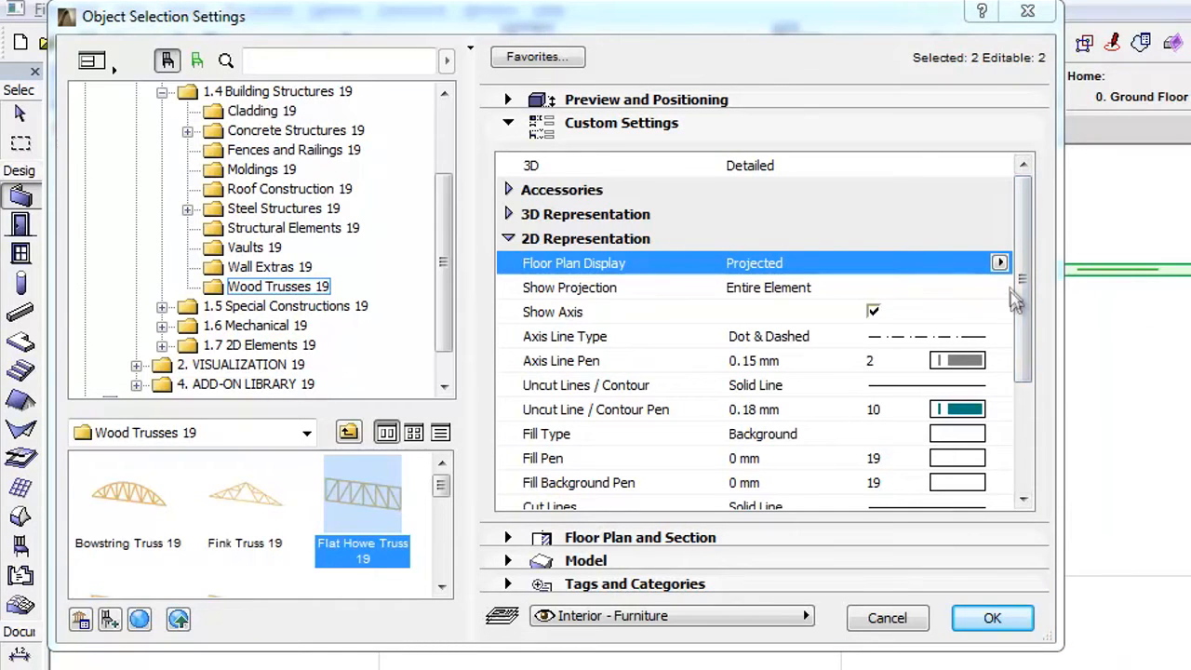
Keep Show Projection as Entire Element and change Cut Line Pen from 24 to 20
{"action": "left_click", "coordinate": [997, 286]}
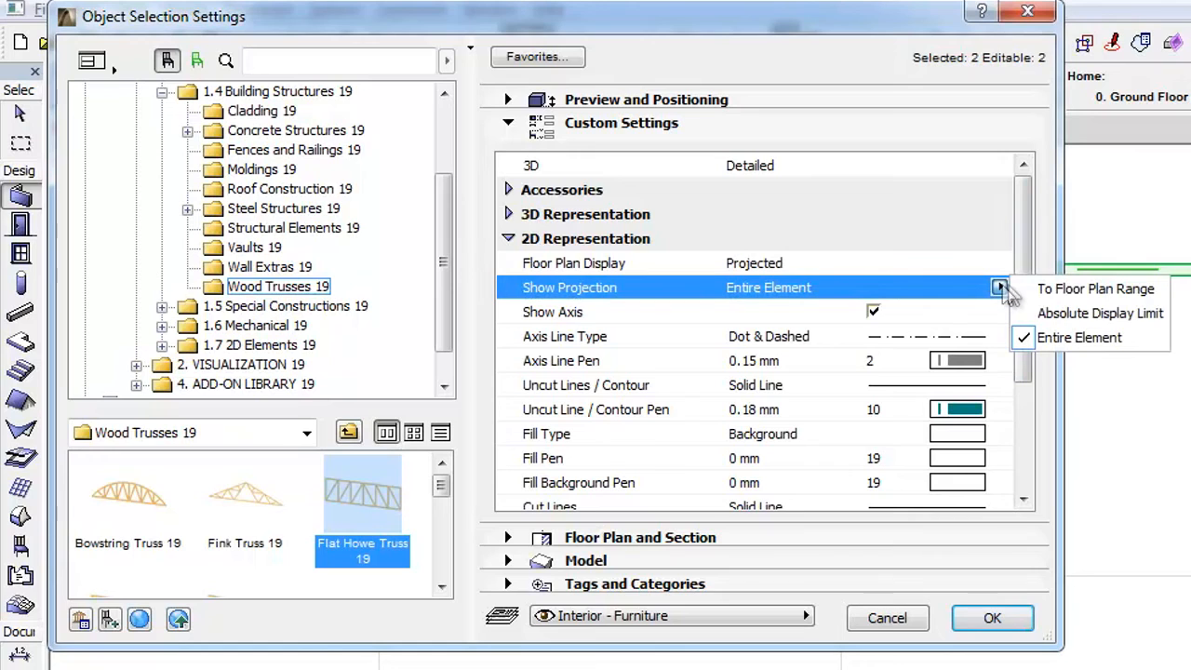
{"action": "mouse_move", "coordinate": [1094, 288]}
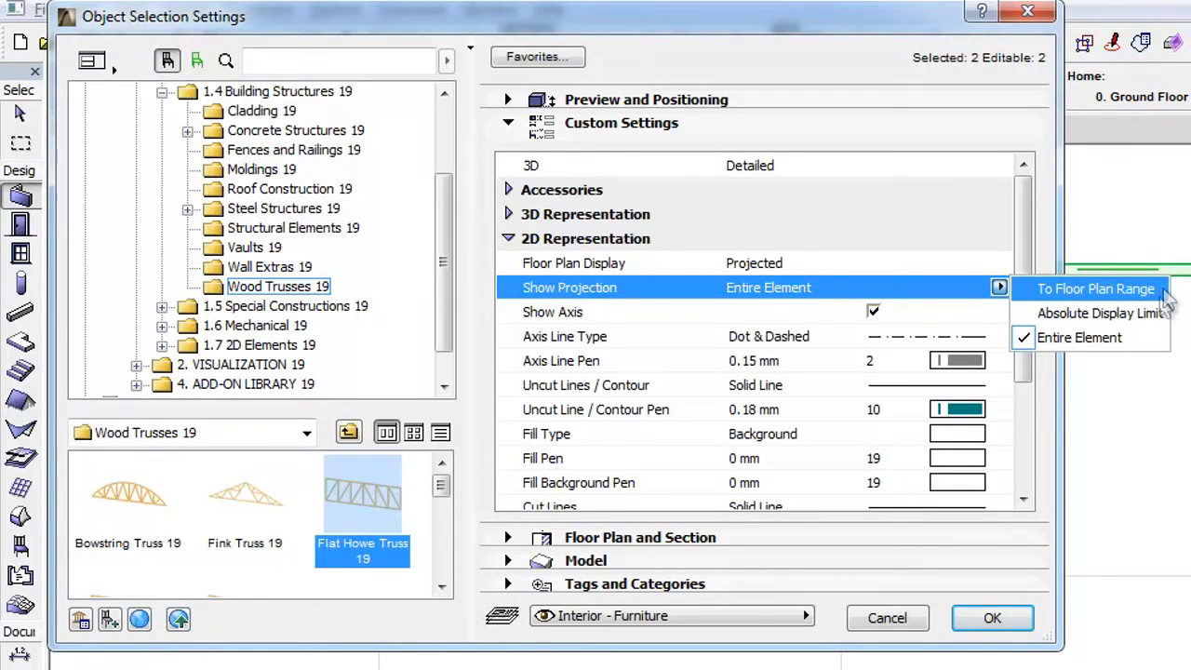
{"action": "mouse_move", "coordinate": [1101, 313]}
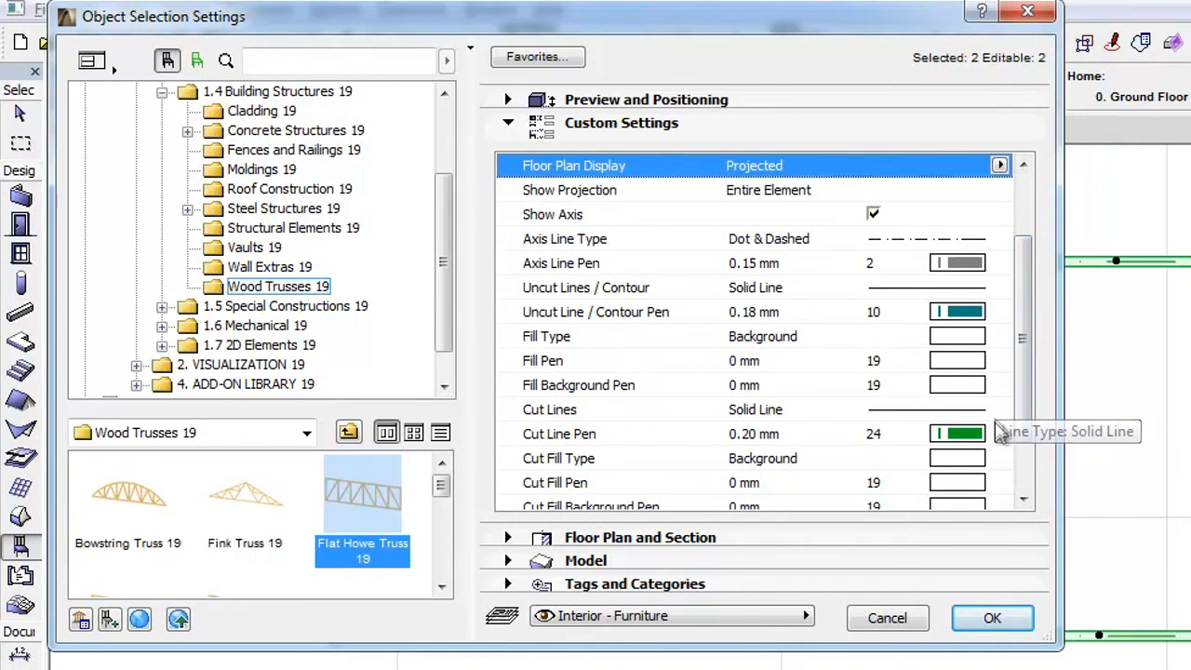
{"action": "left_click", "coordinate": [995, 434]}
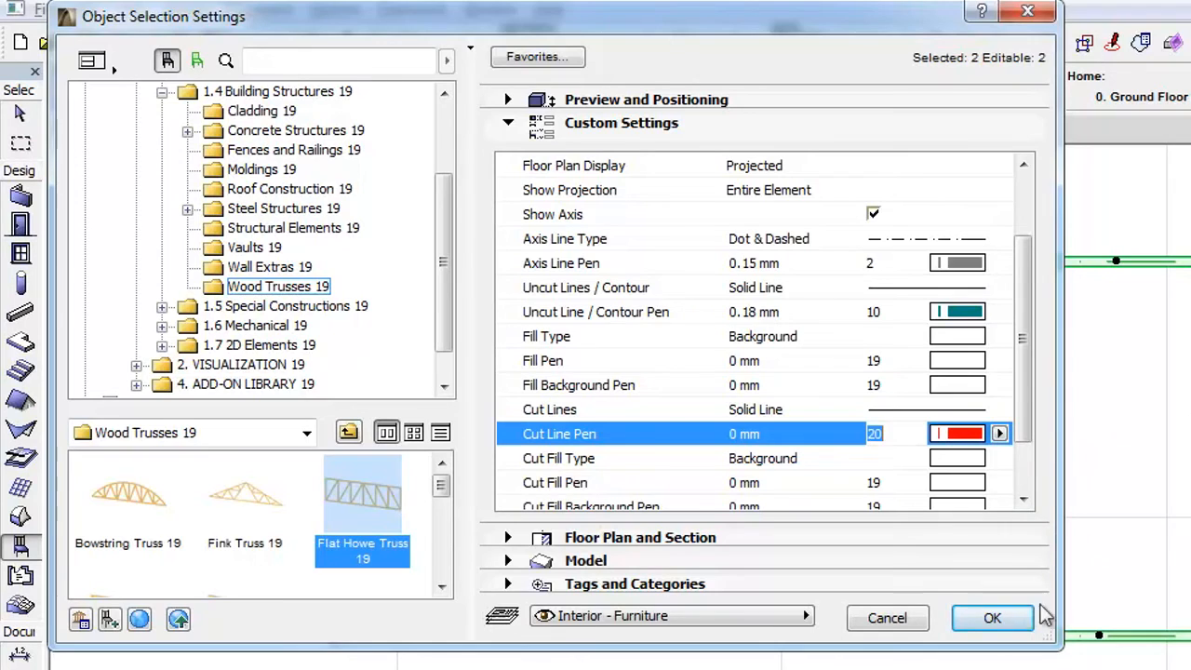
Apply the projected display, then switch Floor Plan Display to Outlines Only
{"action": "left_click", "coordinate": [994, 618]}
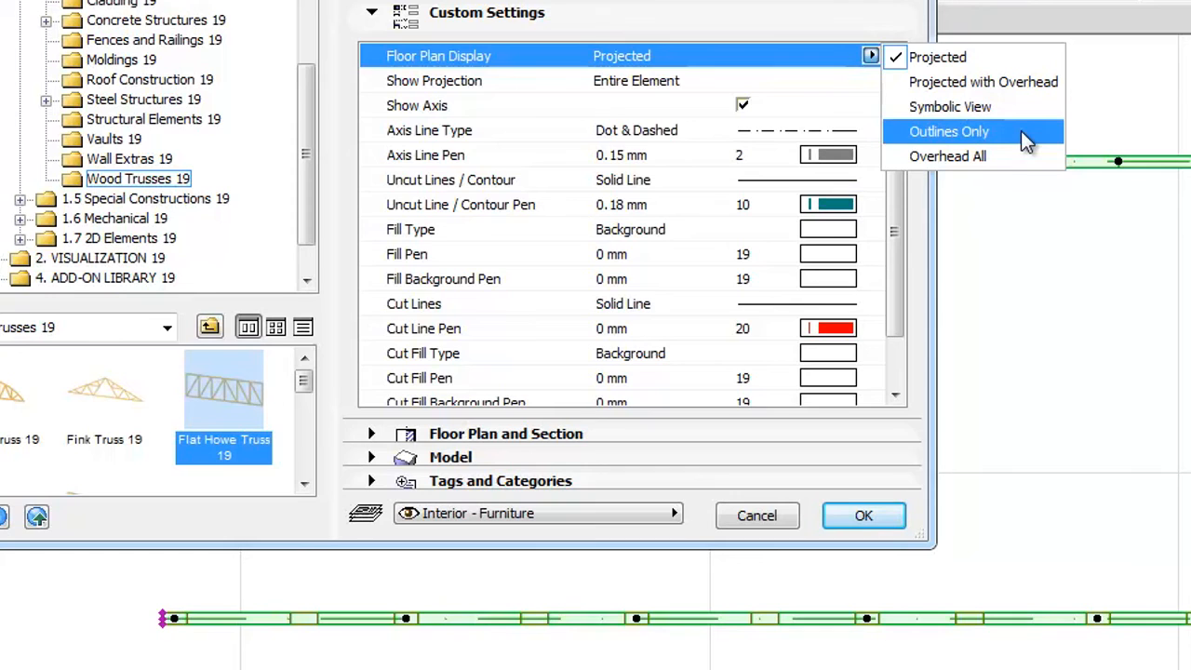
{"action": "left_click", "coordinate": [949, 130]}
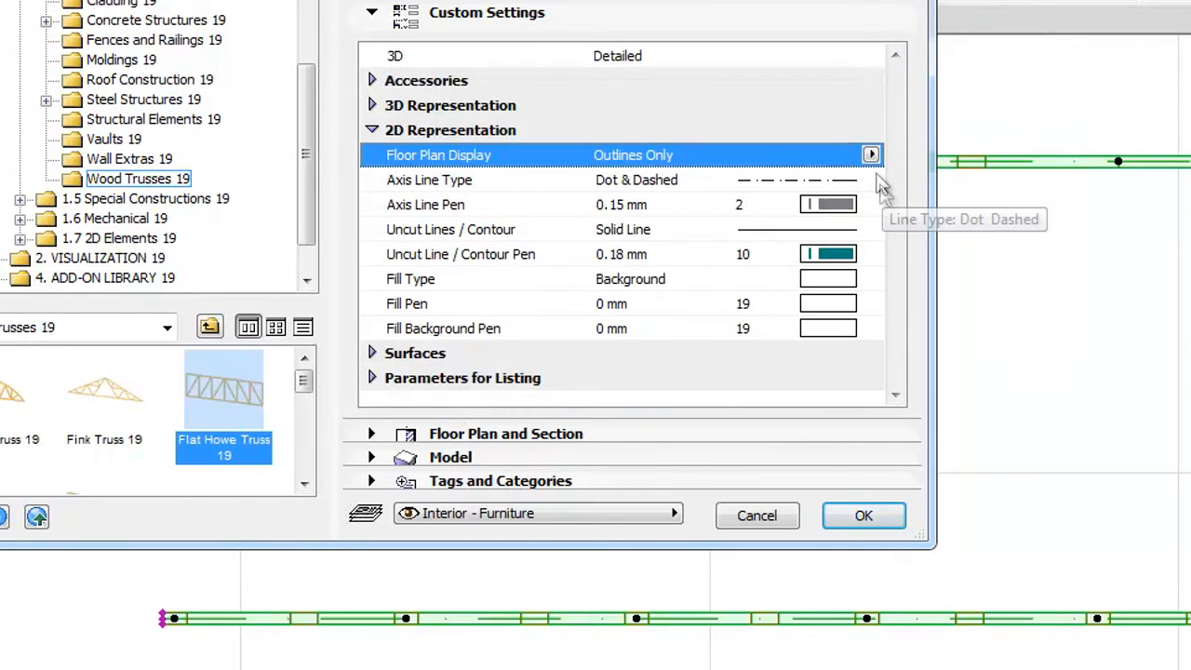
{"action": "mouse_move", "coordinate": [878, 296]}
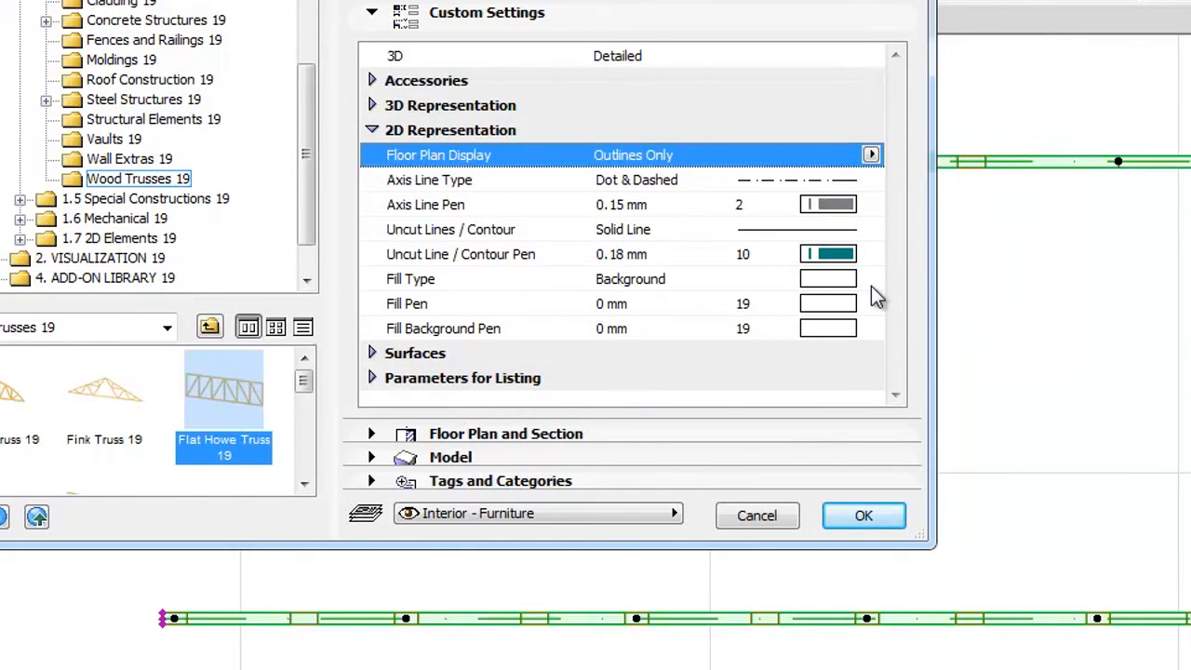
{"action": "mouse_move", "coordinate": [870, 294]}
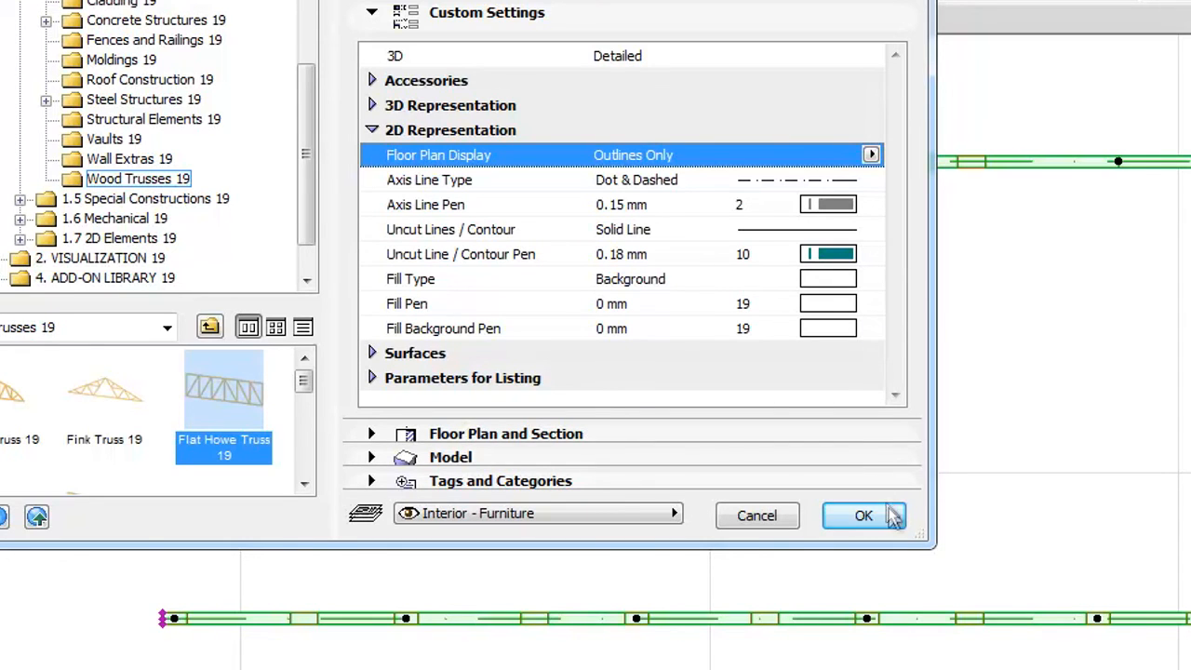
Apply Outlines Only, then set the trusses' Floor Plan Display to Overhead All
{"action": "left_click", "coordinate": [863, 515]}
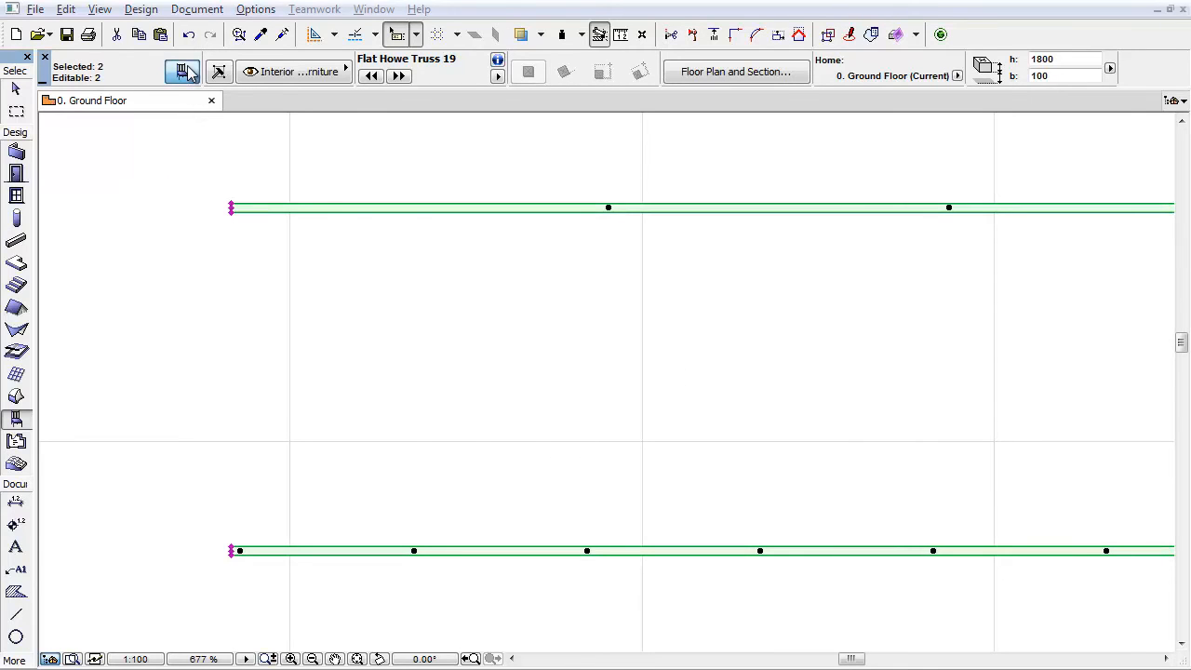
{"action": "left_click", "coordinate": [826, 145]}
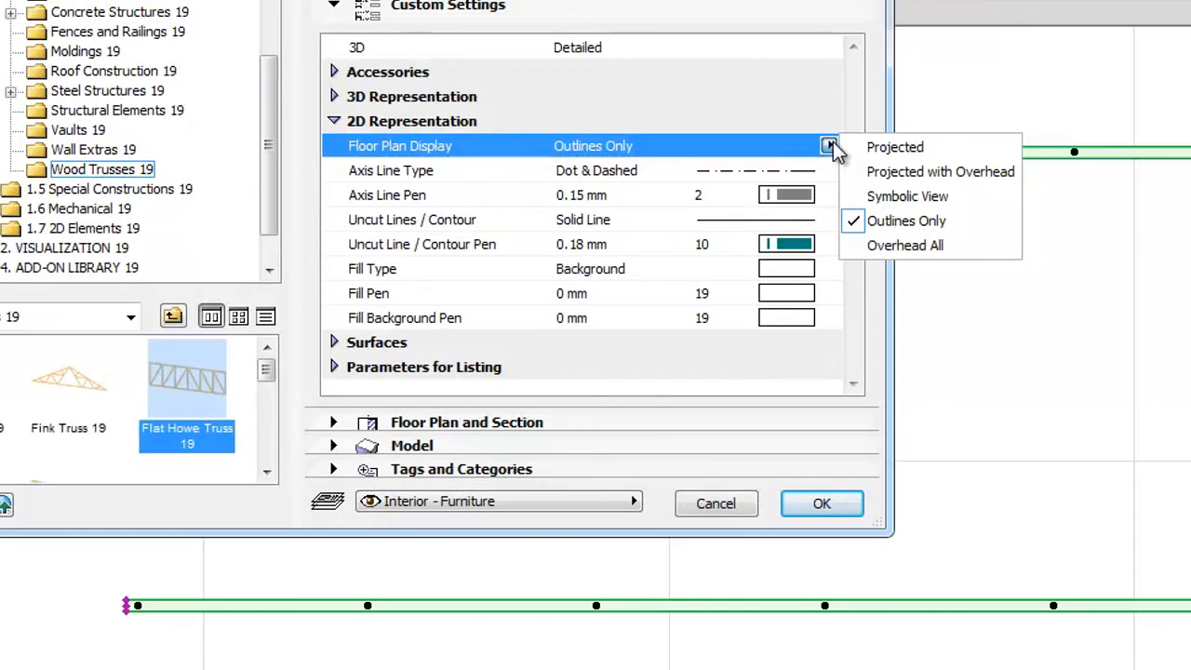
{"action": "left_click", "coordinate": [904, 246]}
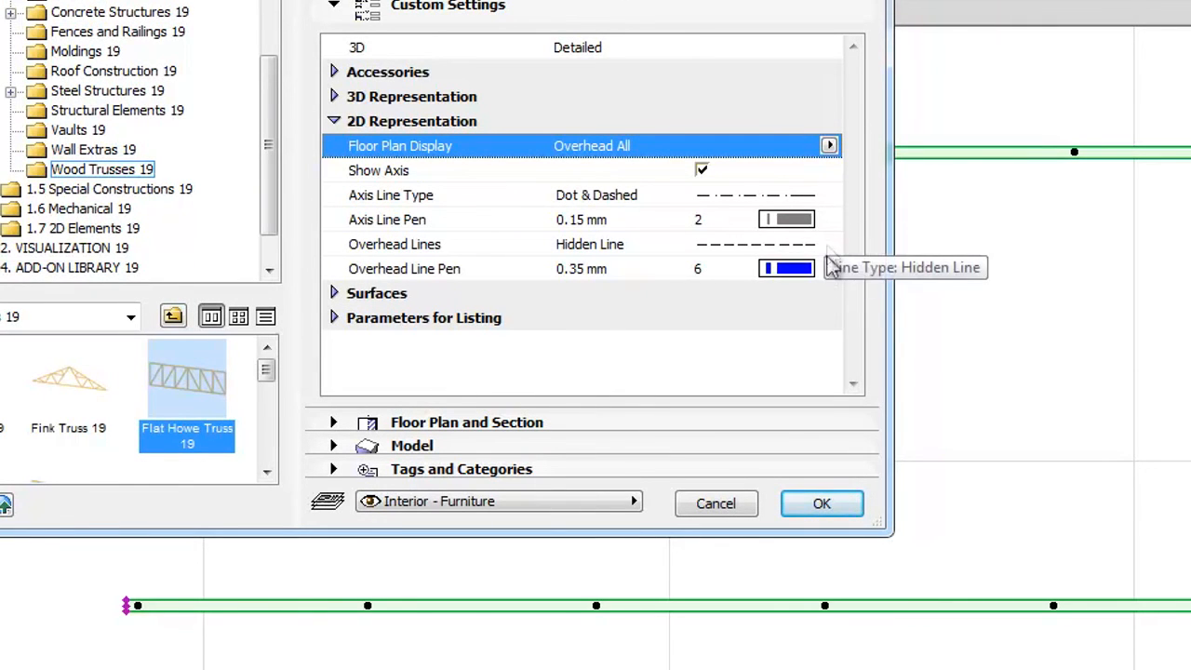
{"action": "mouse_move", "coordinate": [837, 509]}
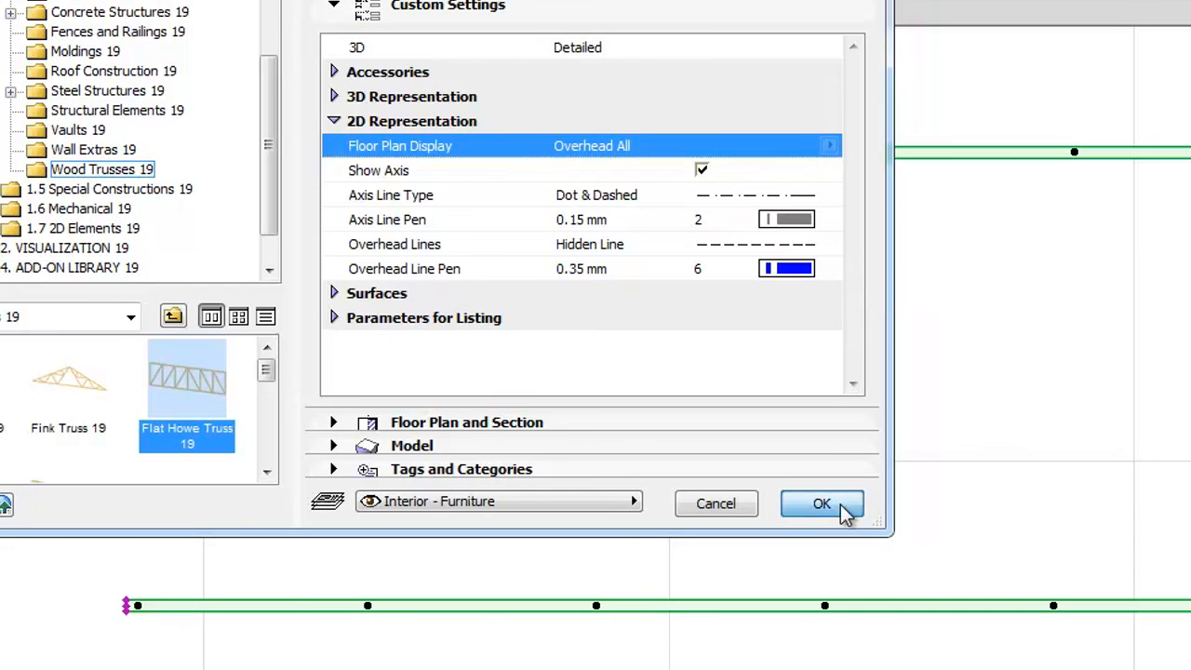